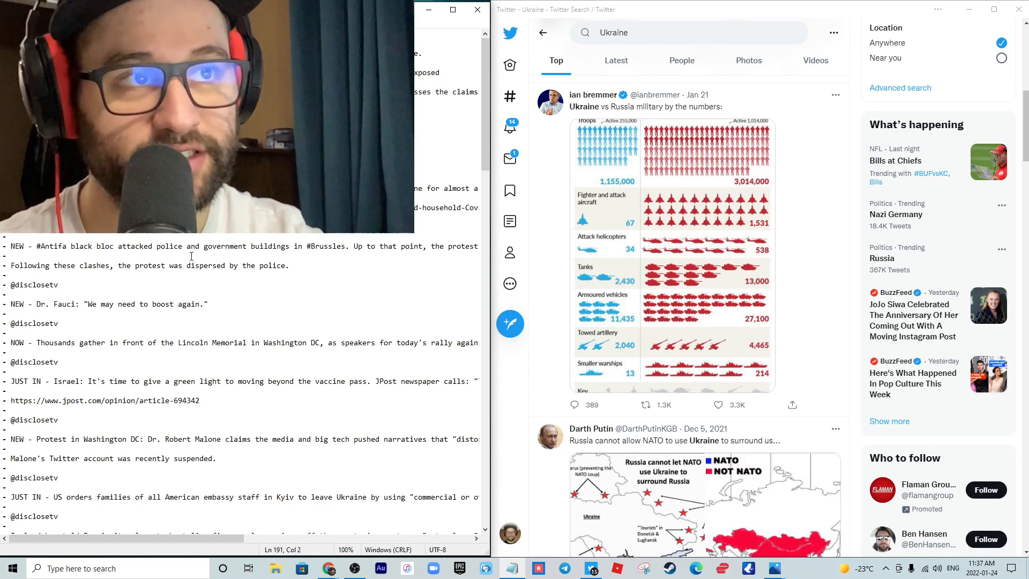
Scroll the headline list to the Ireland naval exercises and Biden troop deployment items
scroll(right, 3)
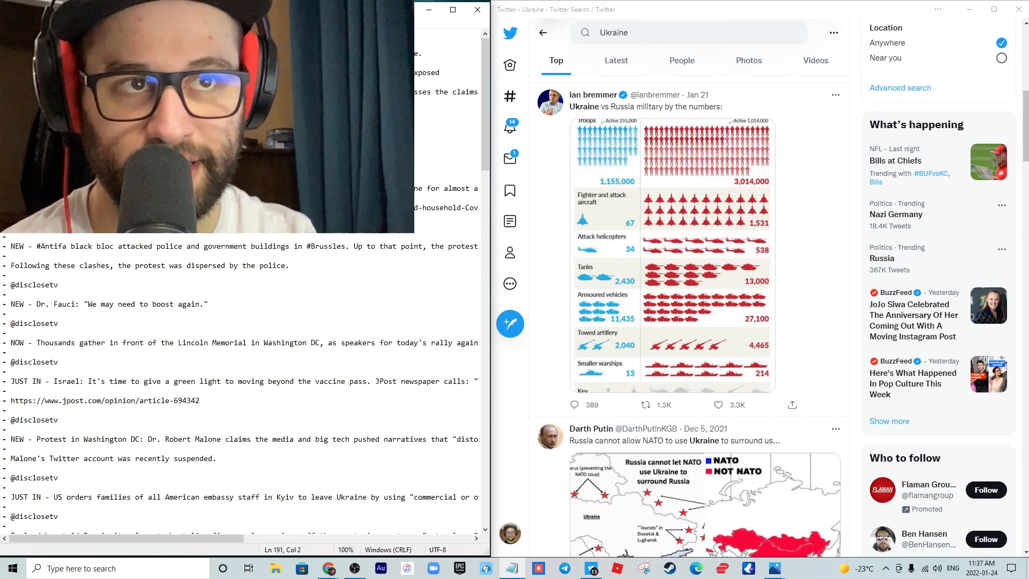
scroll(down, 3)
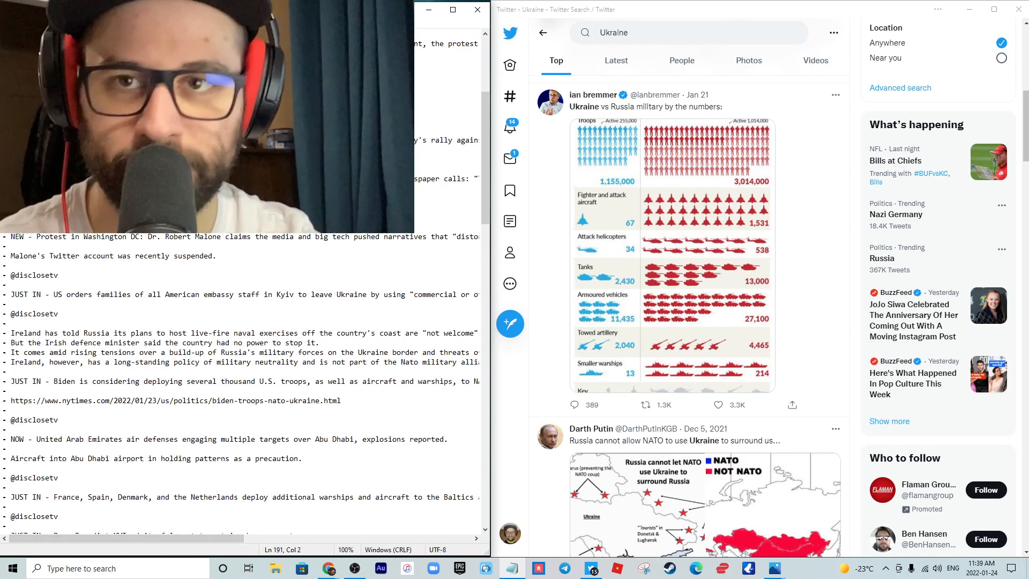
Scroll down to the Pope Benedict XVI statement and Turkey power outage headlines
scroll(down, 3)
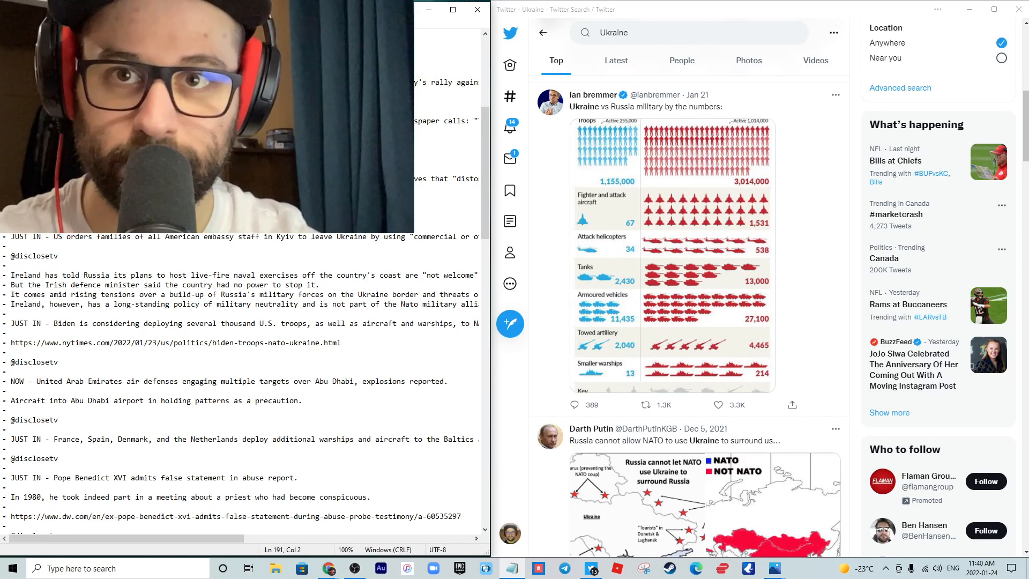
scroll(down, 3)
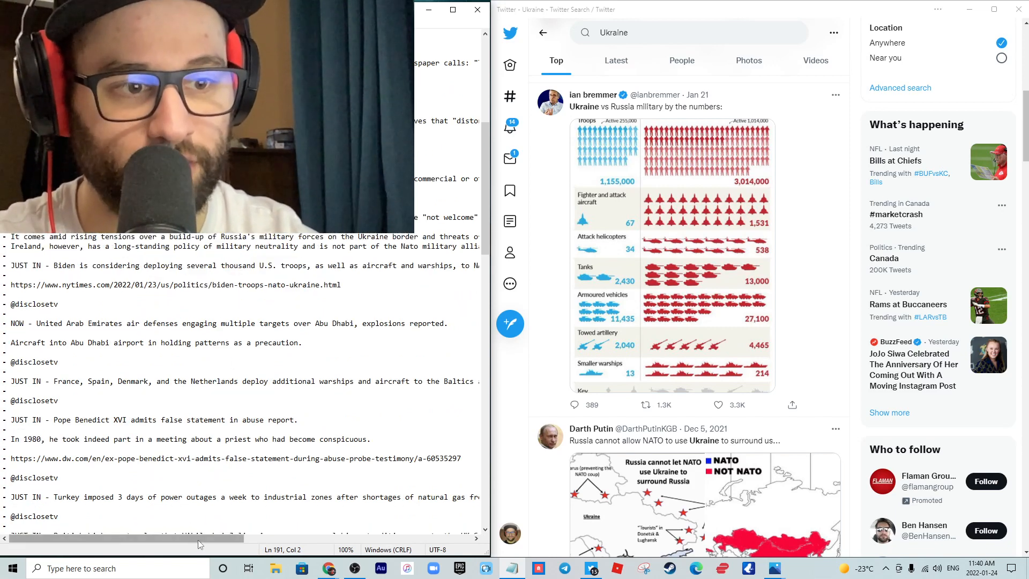
Drag the horizontal scrollbar and scroll down to the Australia/UK Kyiv evacuation headline
drag(200, 538, 351, 538)
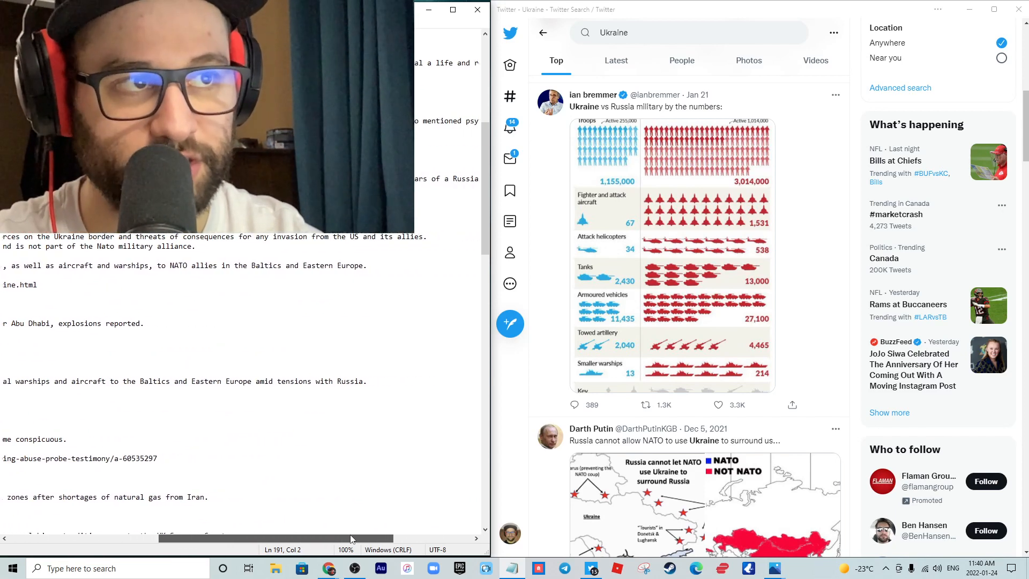
drag(352, 537, 408, 537)
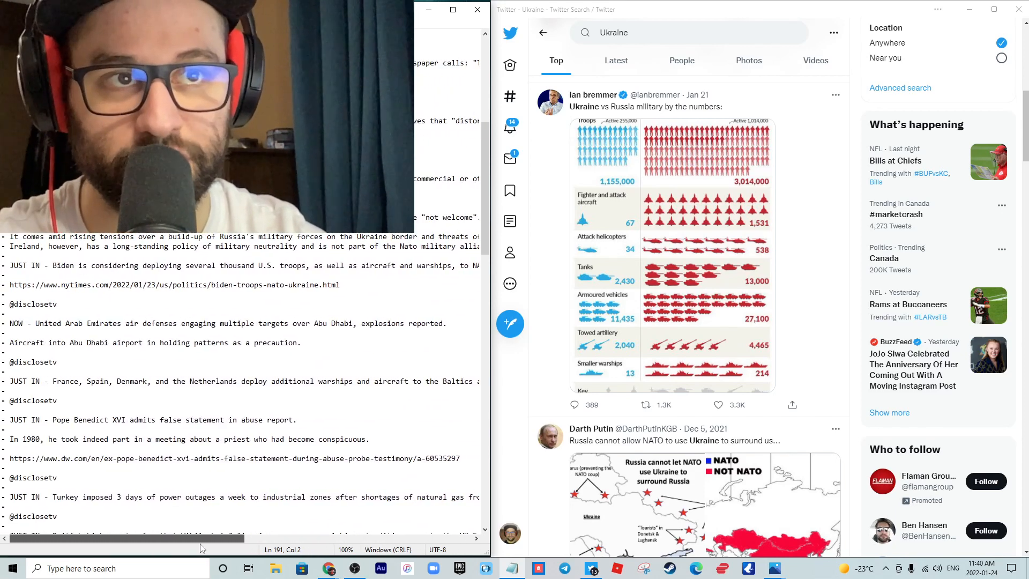
scroll(down, 3)
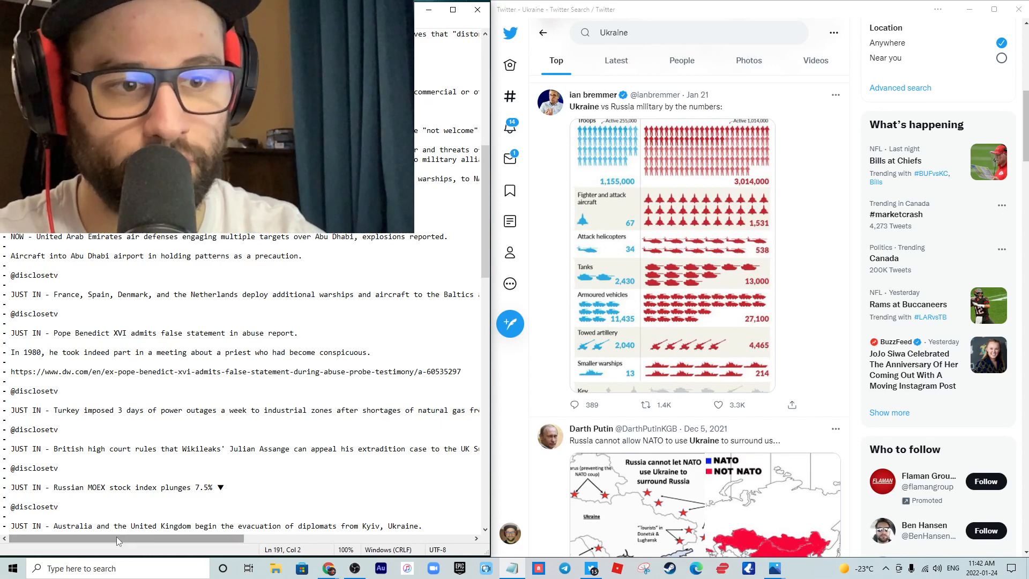
Adjust the horizontal scrollbar and scroll down to Trump's TRUTH Social and Biden photo quote headlines
drag(115, 538, 239, 538)
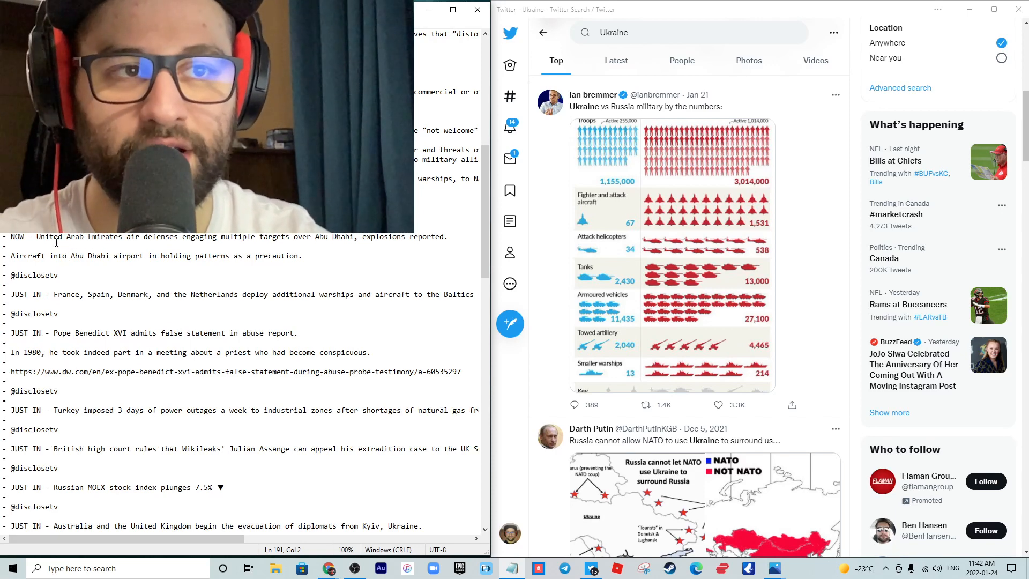
scroll(down, 3)
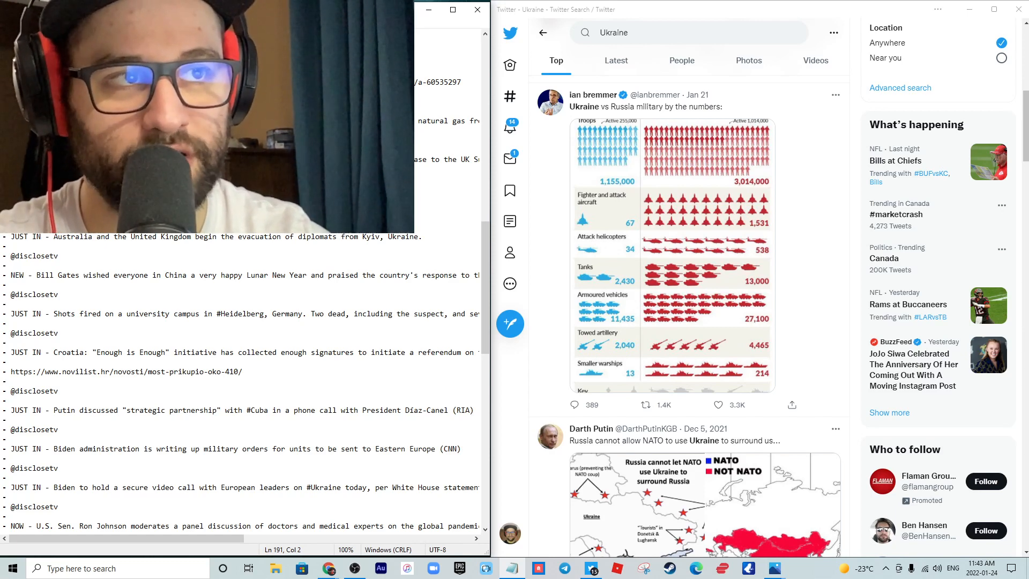
mouse_move(149, 537)
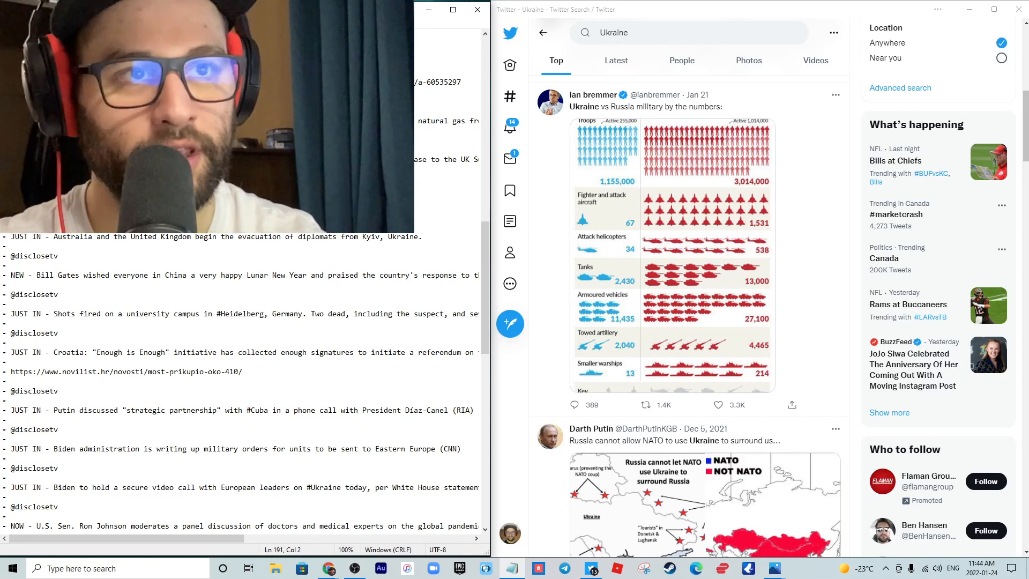
scroll(down, 3)
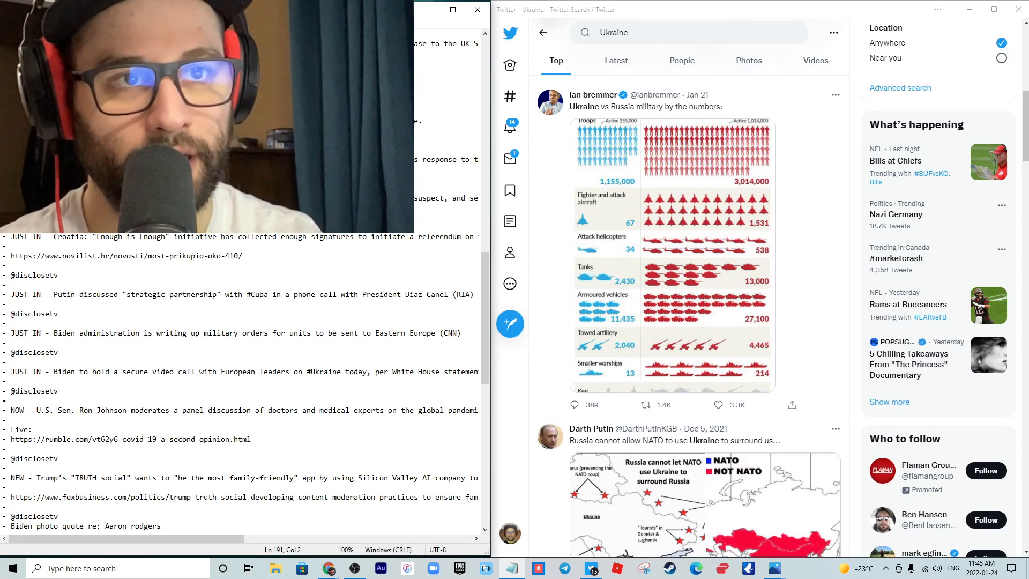
Scroll down to the Libyan interim PM dispute and Saad Hariri headlines
scroll(down, 3)
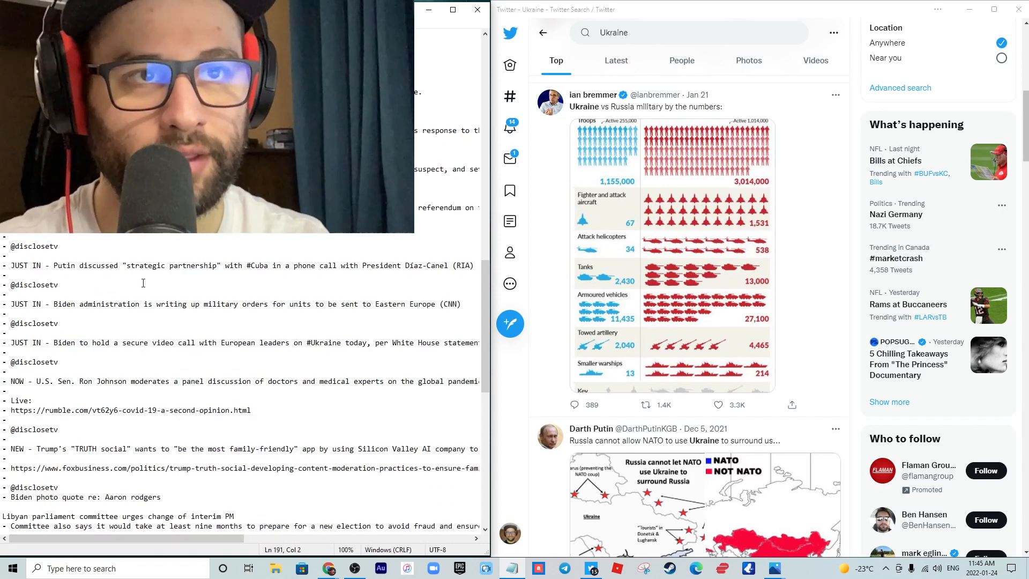
scroll(down, 3)
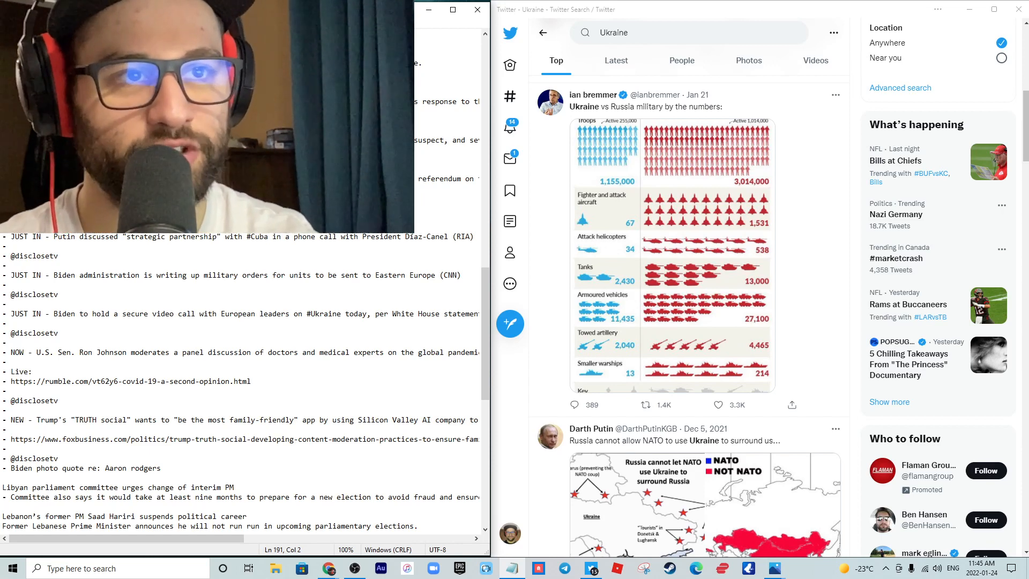
Scroll down to the Syria prison attack, Brendan Taylor and Burkina Faso headlines
scroll(down, 3)
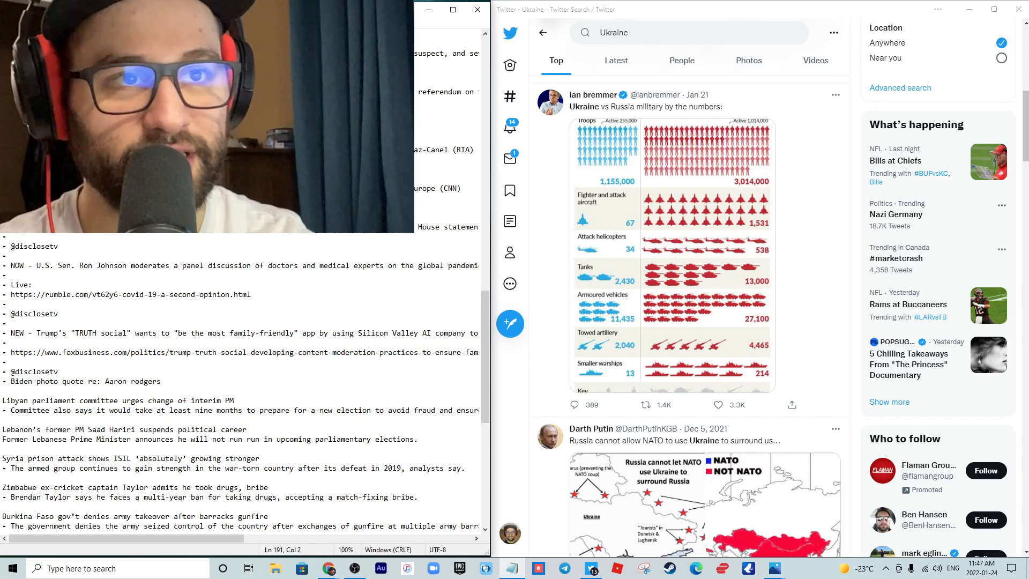
Scroll down to the Sudan deputy leader and Taliban Oslo talks headlines
scroll(down, 3)
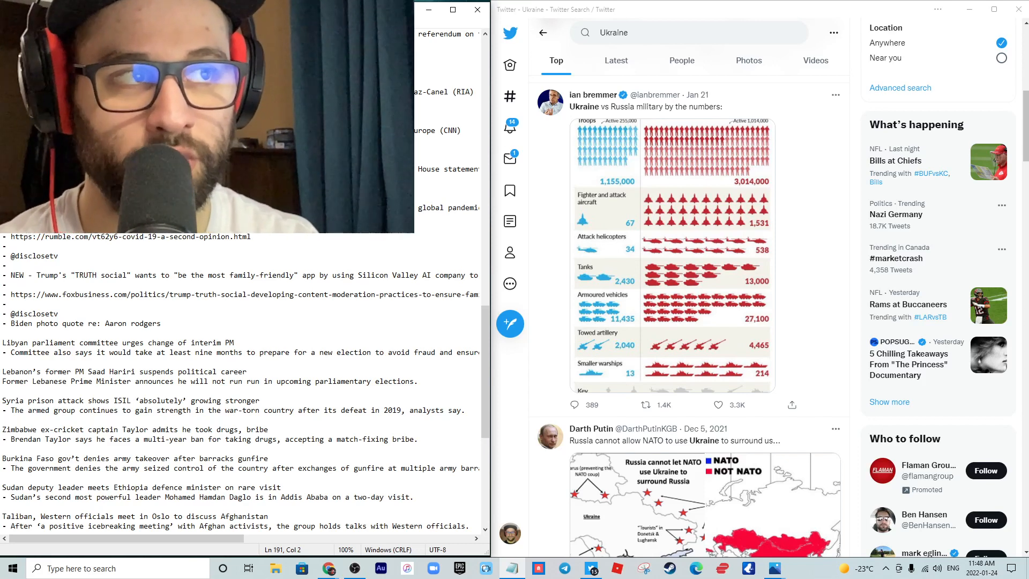
Scroll down to the Pakistan Supreme Court judge and German navy chief resignation headlines
scroll(down, 3)
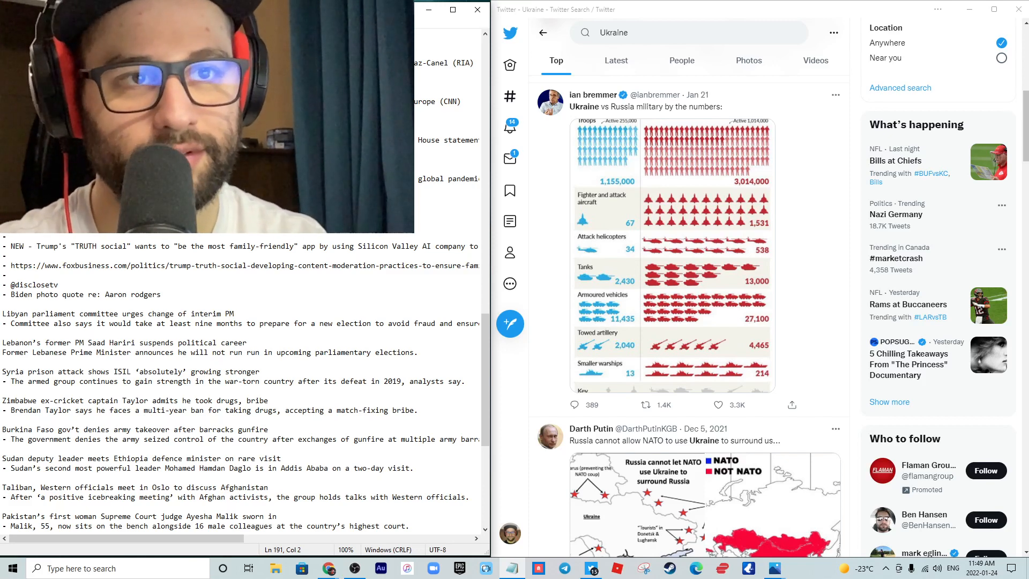
scroll(down, 3)
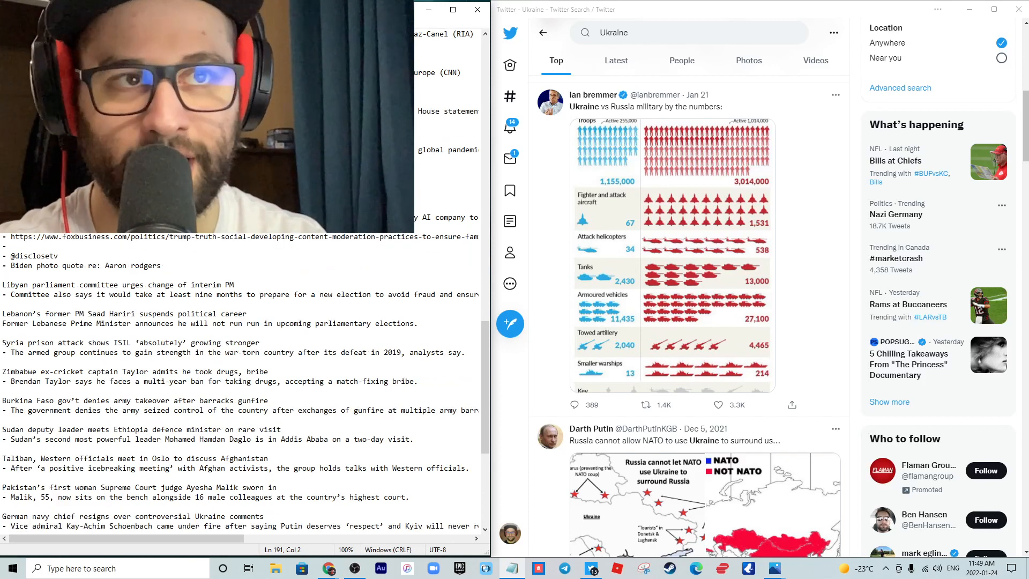
Scroll down to the oil price, Tijuana journalist, Peru spill, Chile cabinet and Haiti headlines
scroll(down, 3)
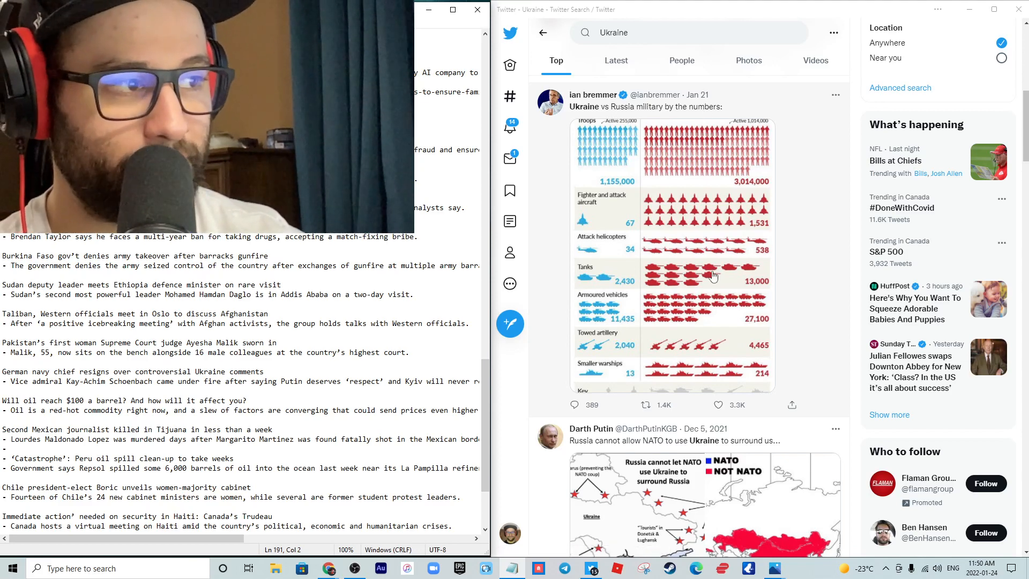
mouse_move(751, 287)
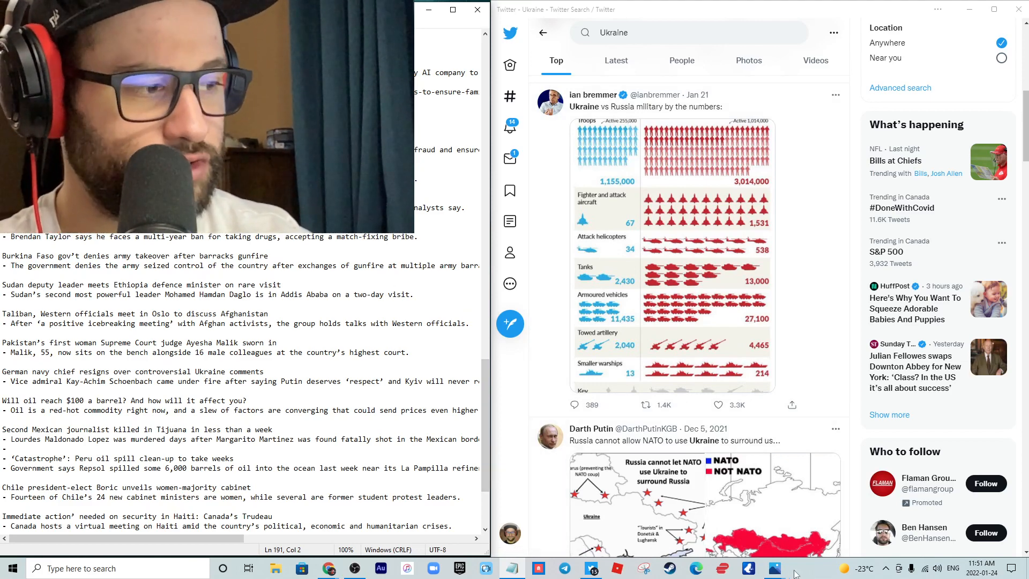
Click the scrollbar to reach the Colombian coca spraying court ruling headline
click(774, 568)
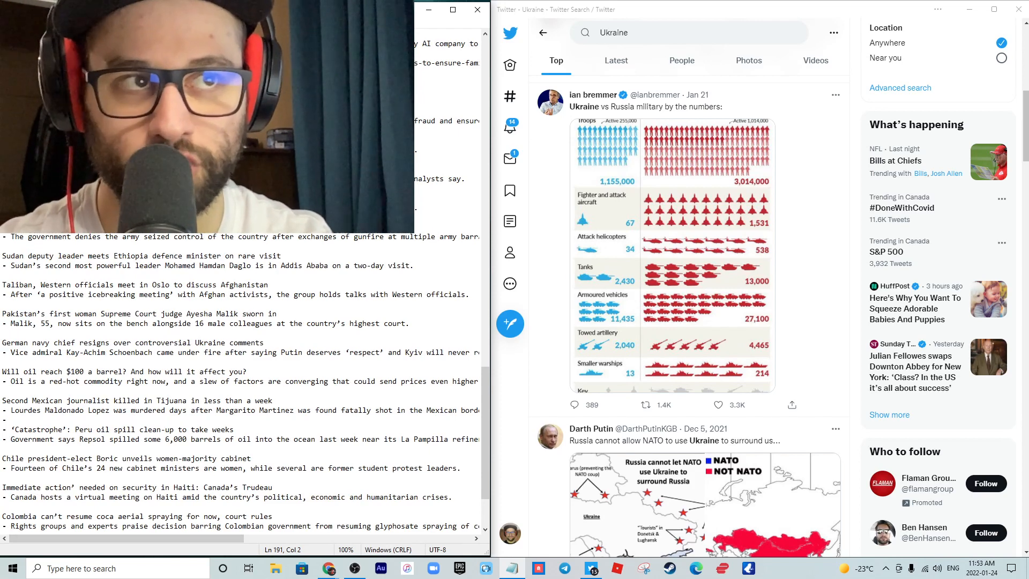
scroll(down, 3)
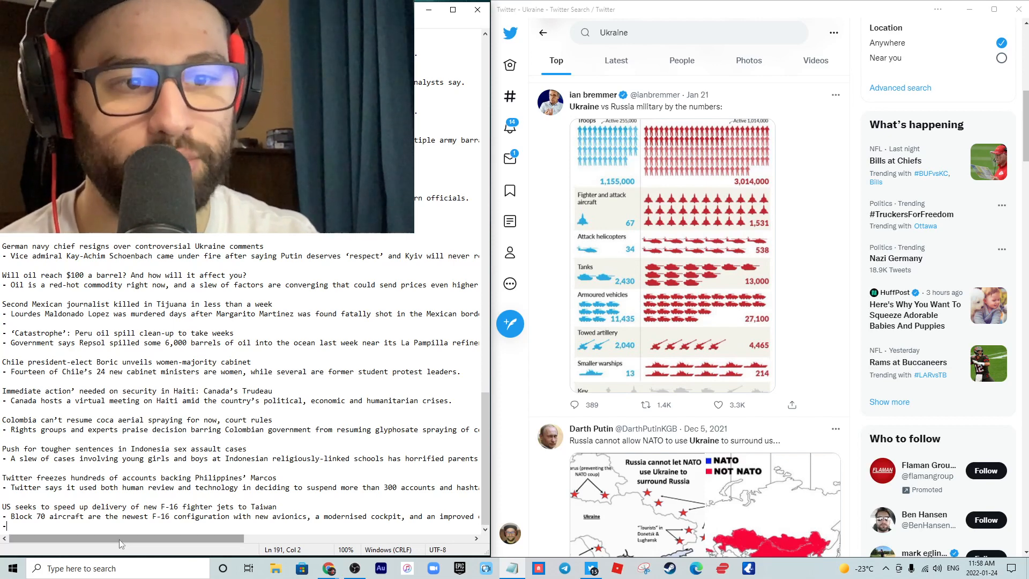
drag(124, 538, 154, 538)
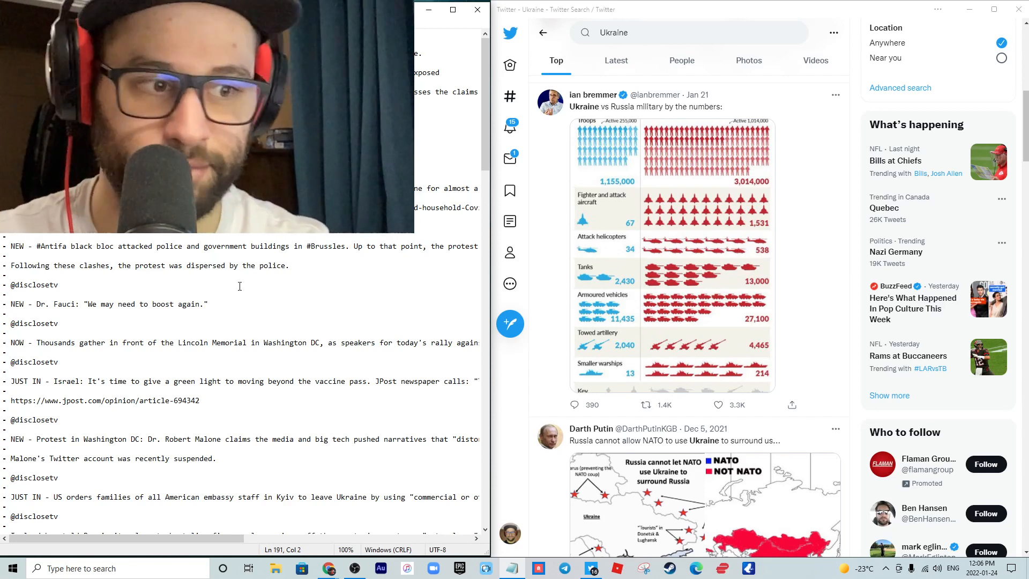
mouse_move(325, 356)
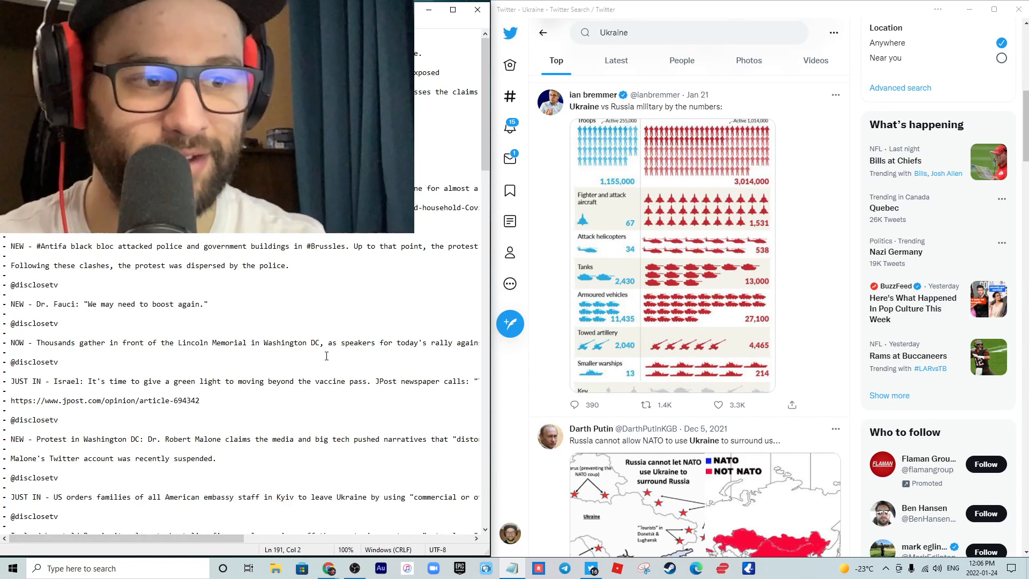